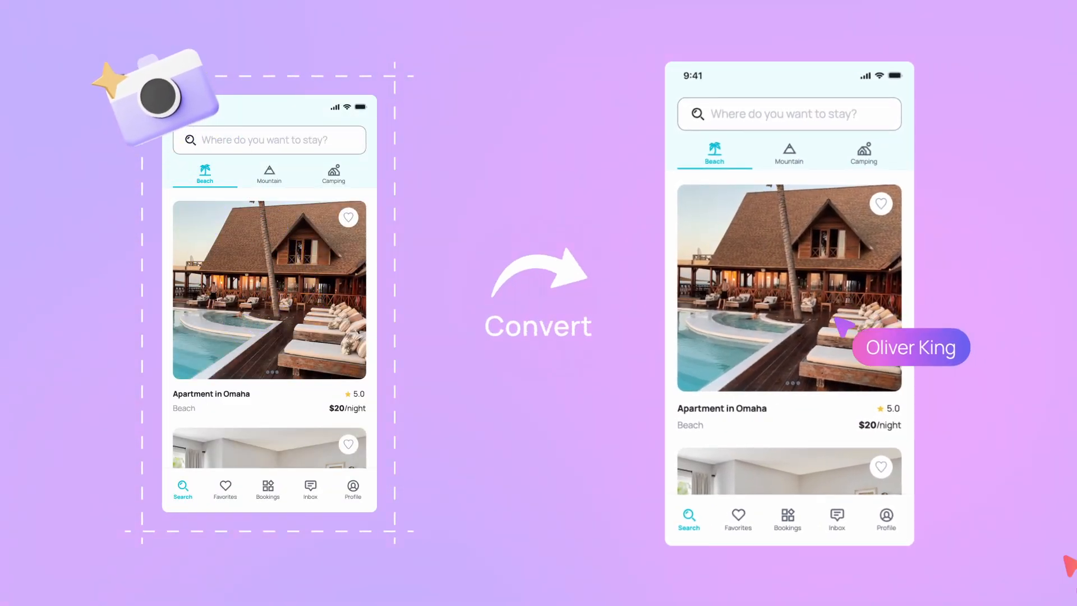
Advance from the travel-app screenshot-to-design slide to the shared team workspace slide
right_click(789, 287)
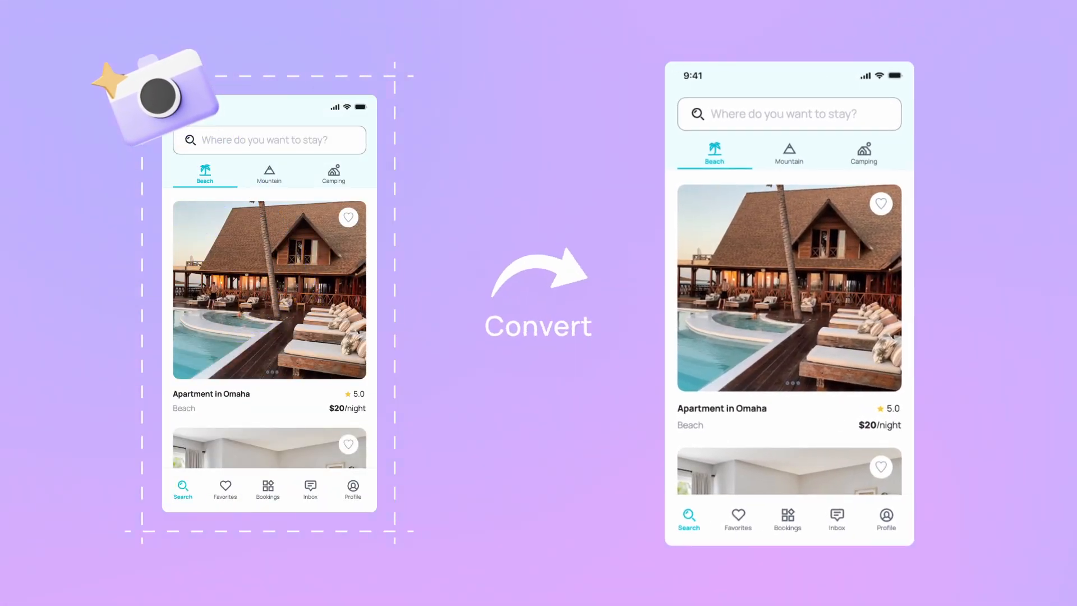
right_click(788, 287)
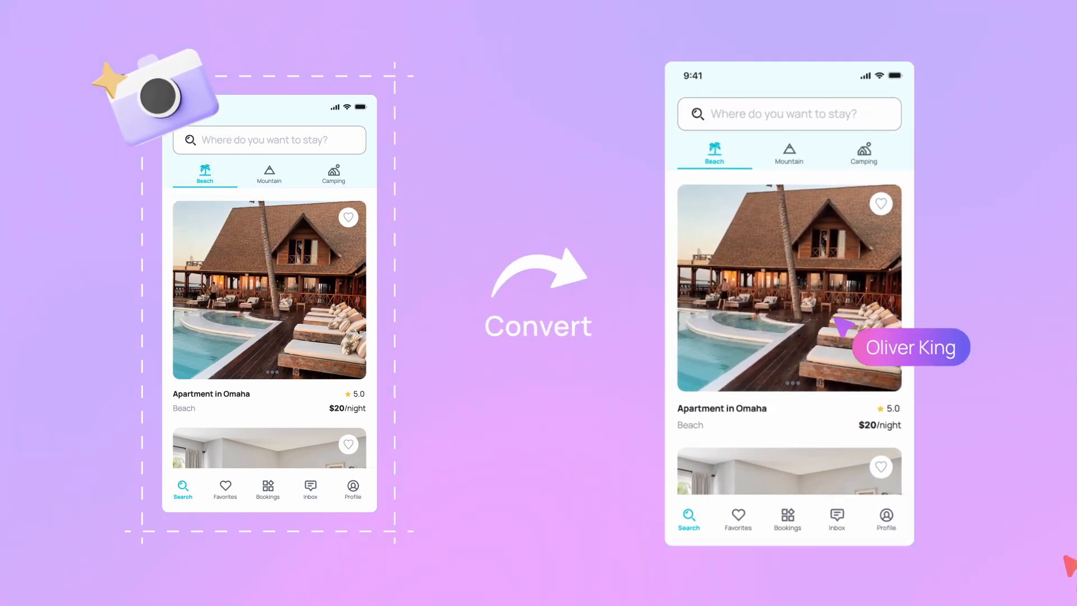
right_click(788, 288)
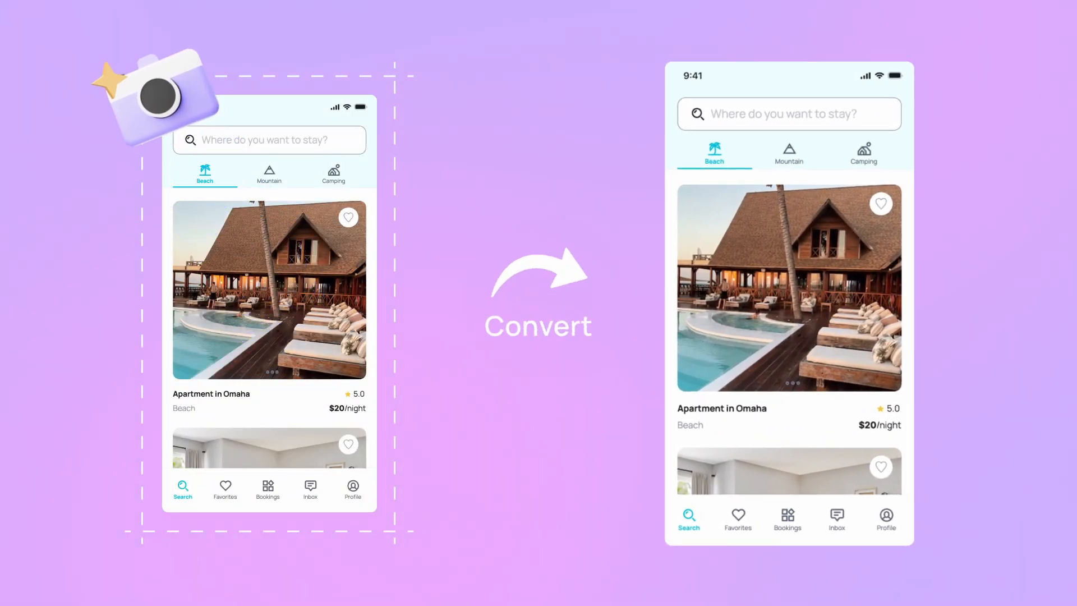
right_click(788, 288)
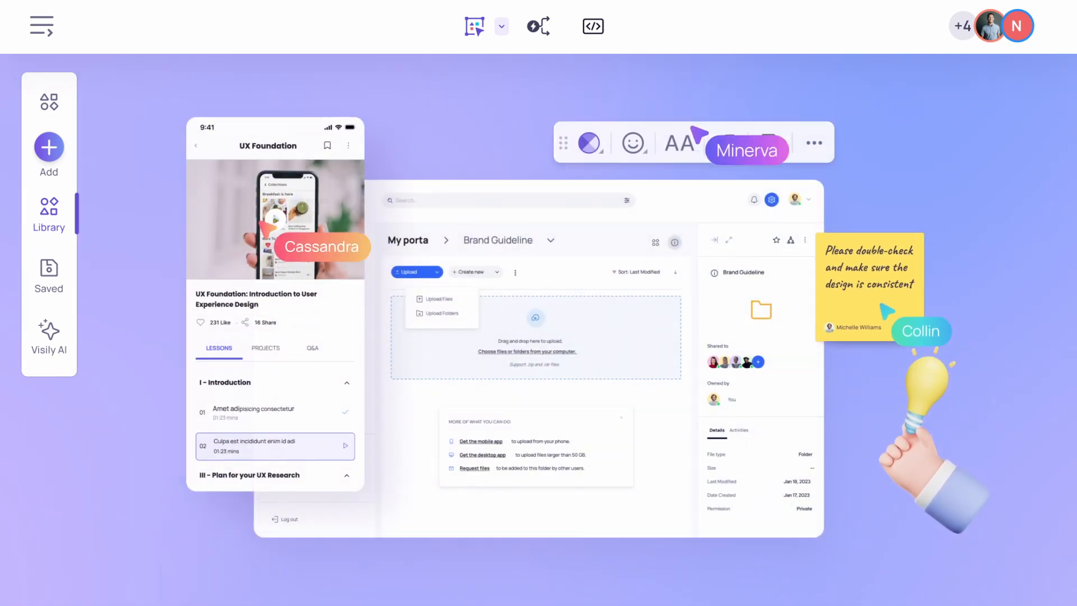
click(275, 217)
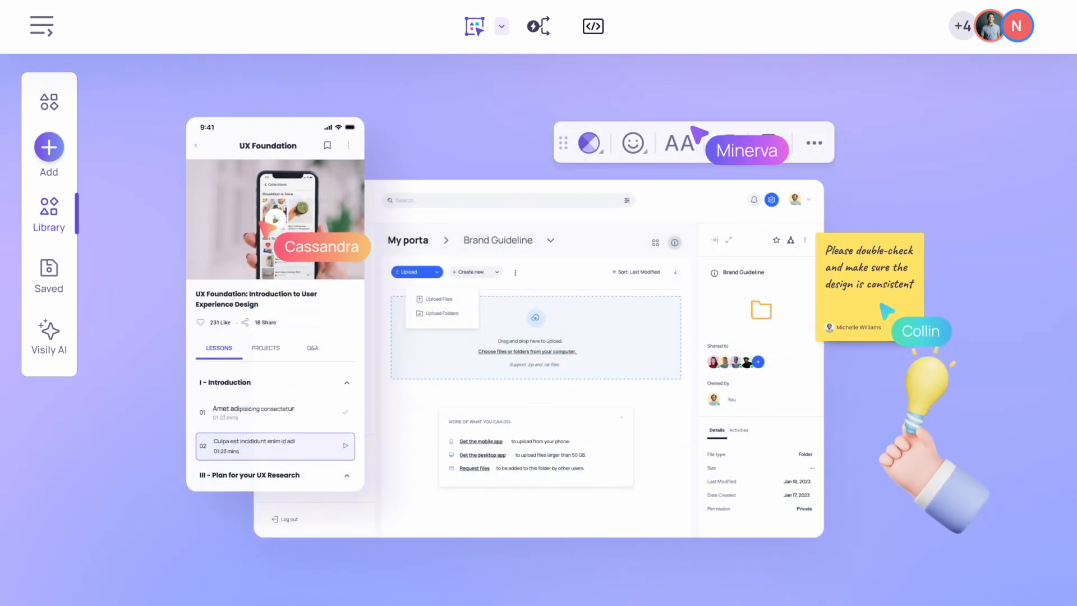
click(275, 220)
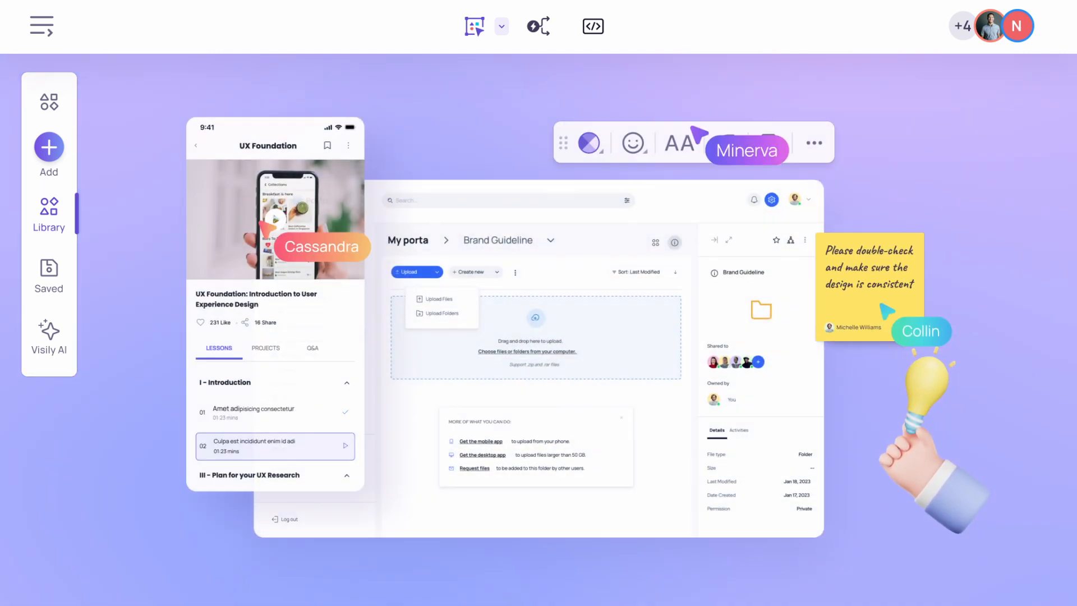
click(275, 220)
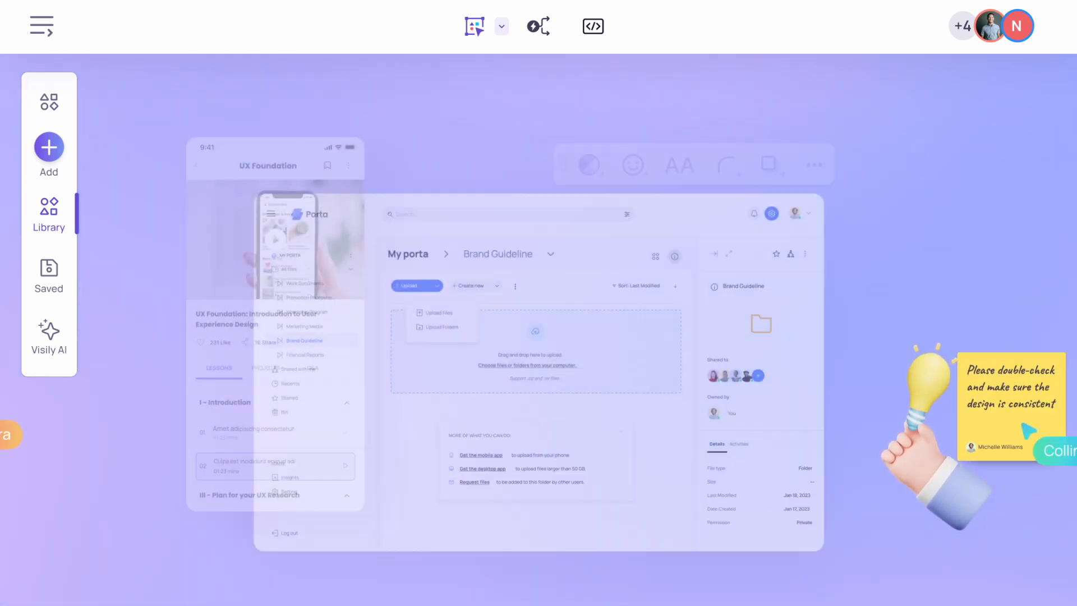
Advance to the AI text-to-design prompt beside the pet-translator app mockups
click(275, 217)
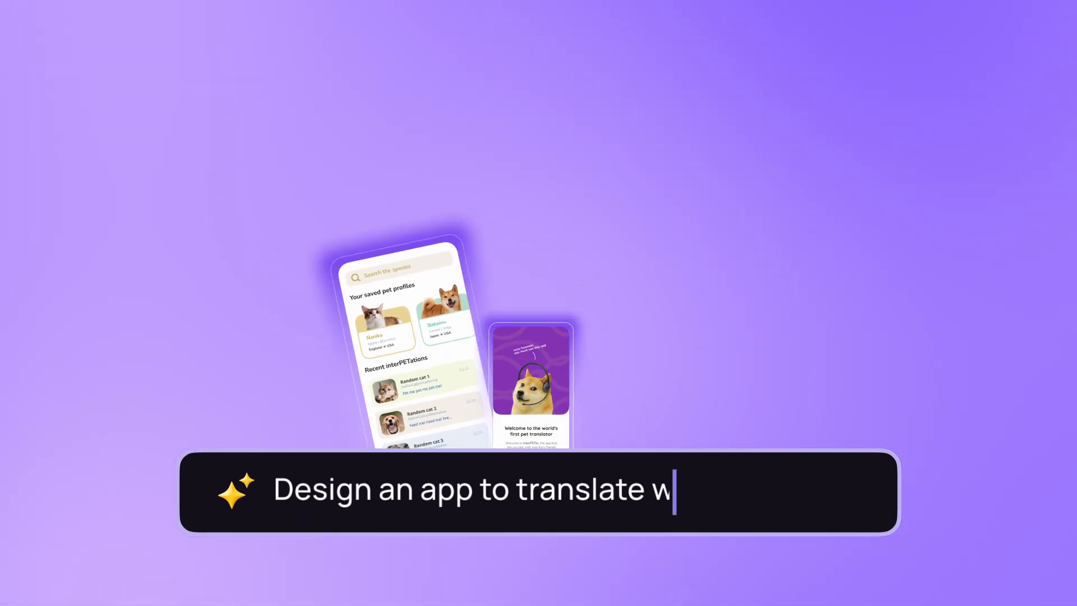
Enter 'Design an app to translate what pets say' in the AI prompt bar
text(hat pets say)
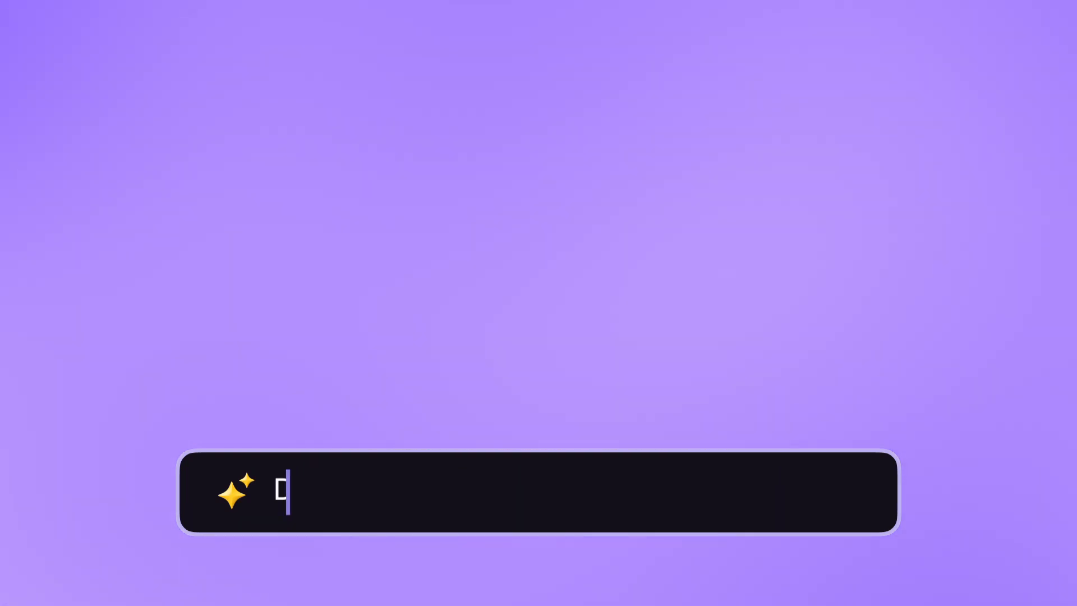
text(Design an app to translate what pets say)
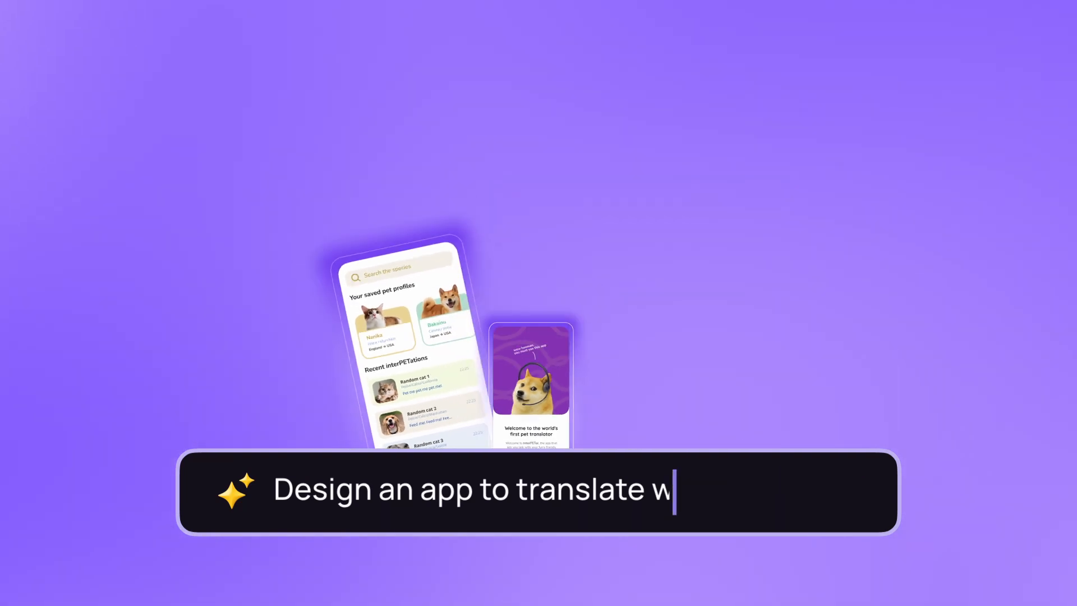
text(hat pets say)
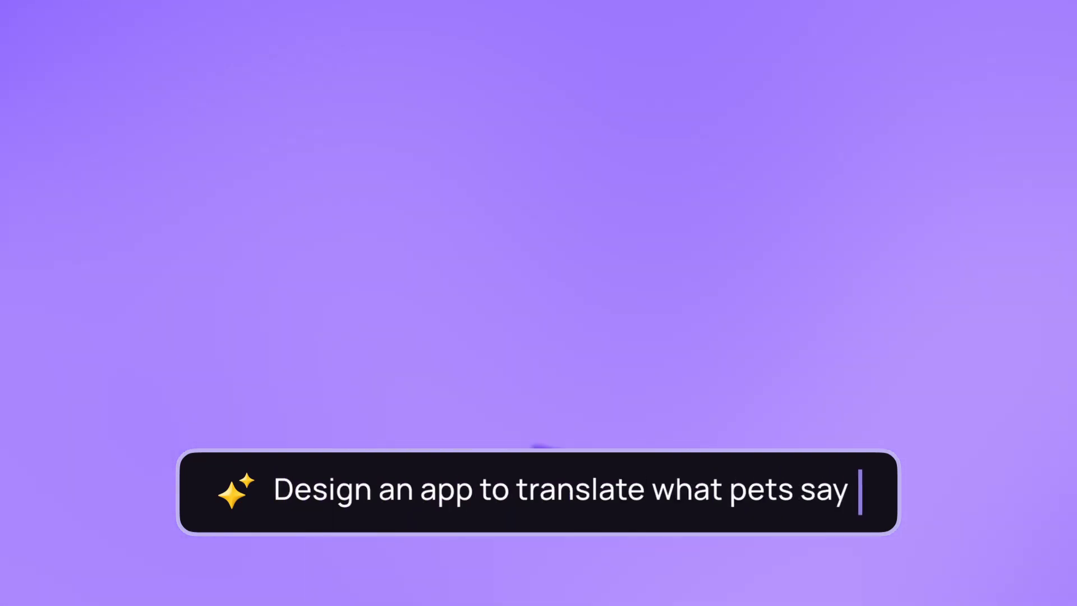